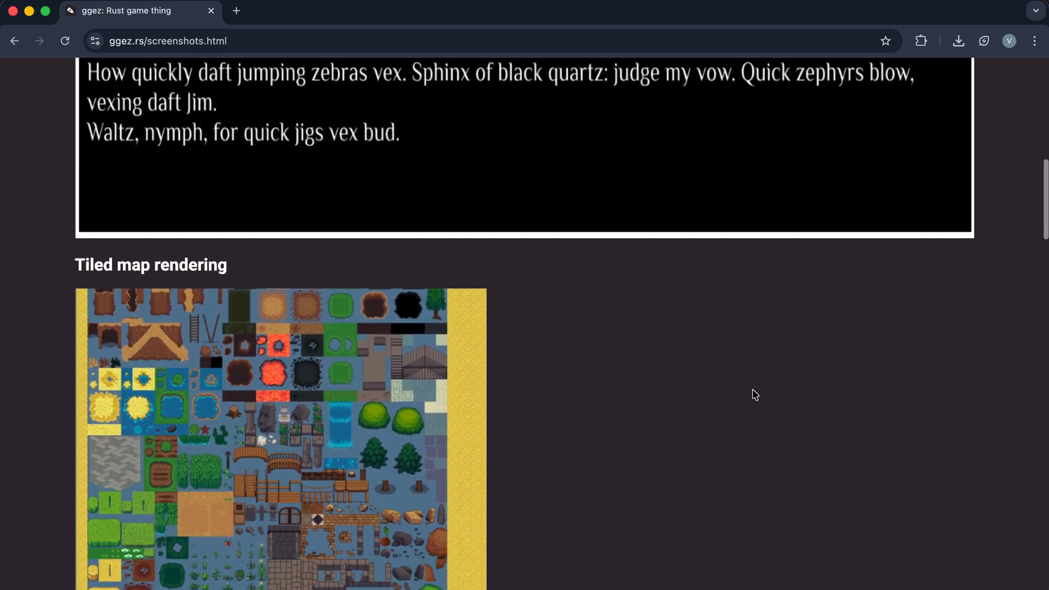
# Scroll through Bevy's feature list and the ggez::graphics Structs table on docs.rs.
pyautogui.scroll(3)
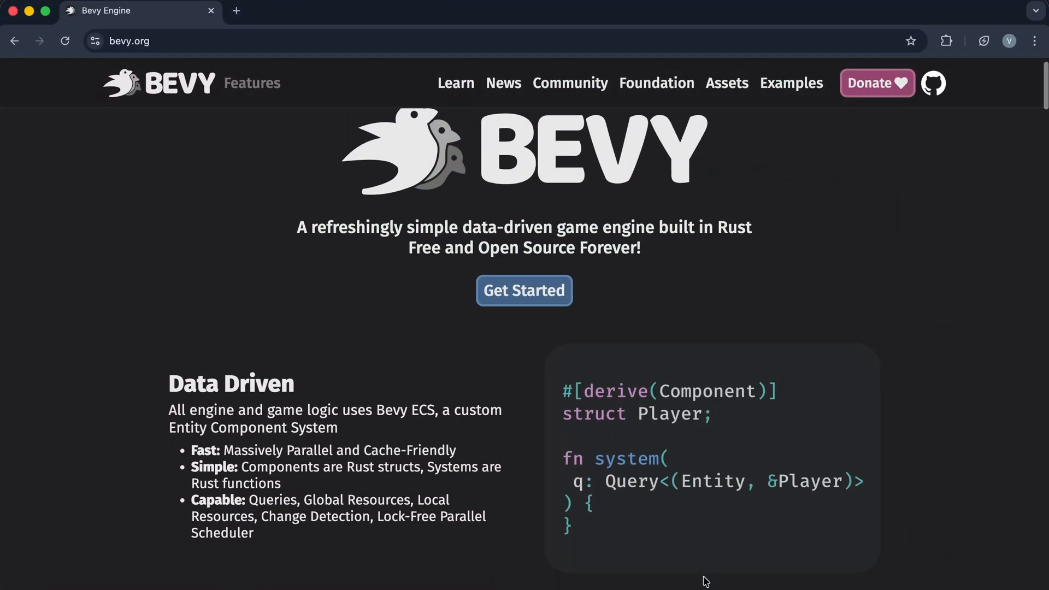
pyautogui.scroll(-3)
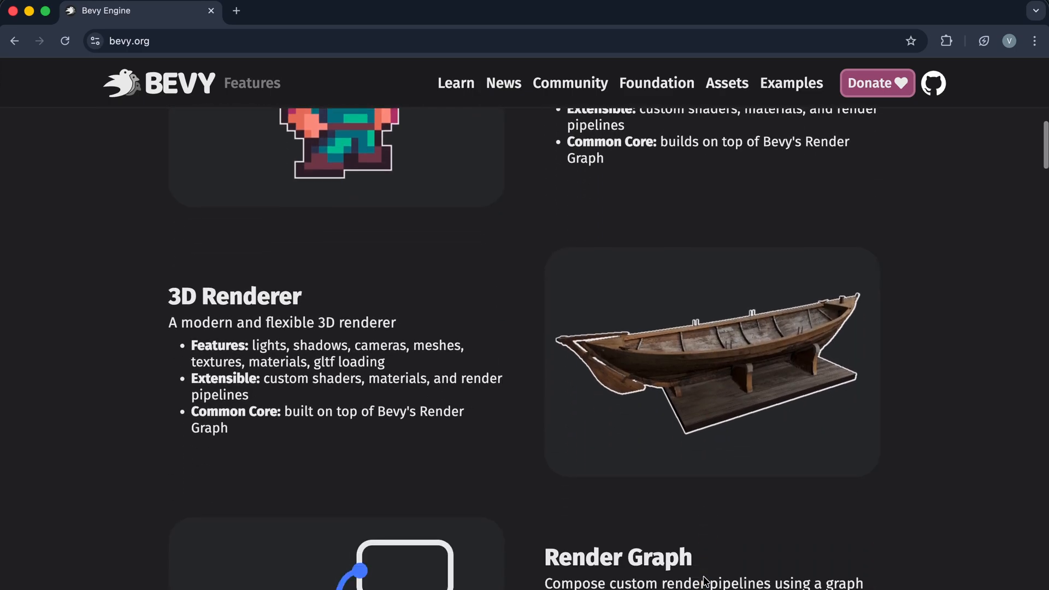
pyautogui.scroll(-3)
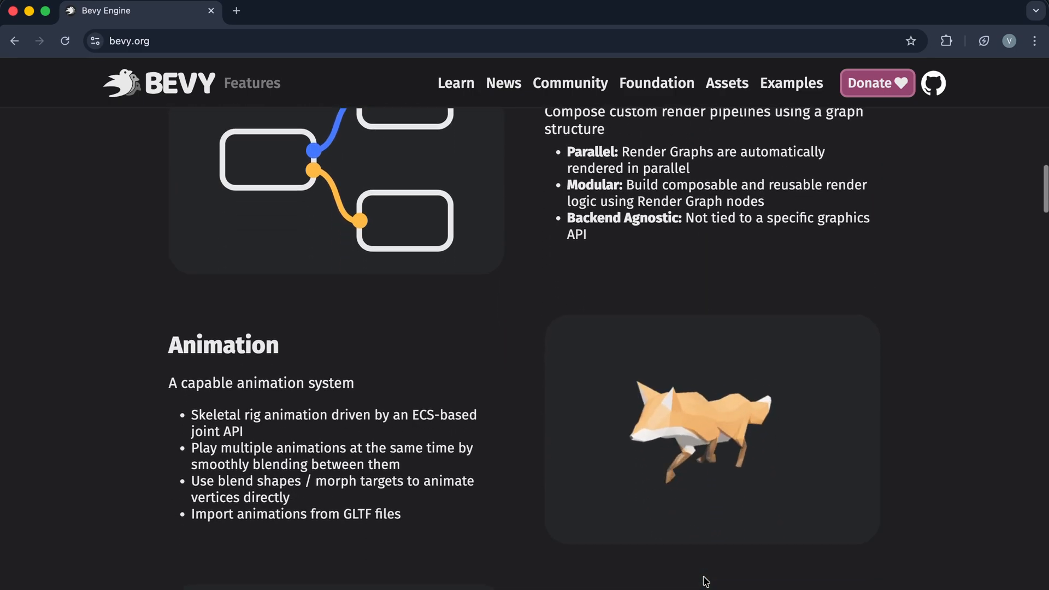
pyautogui.scroll(-3)
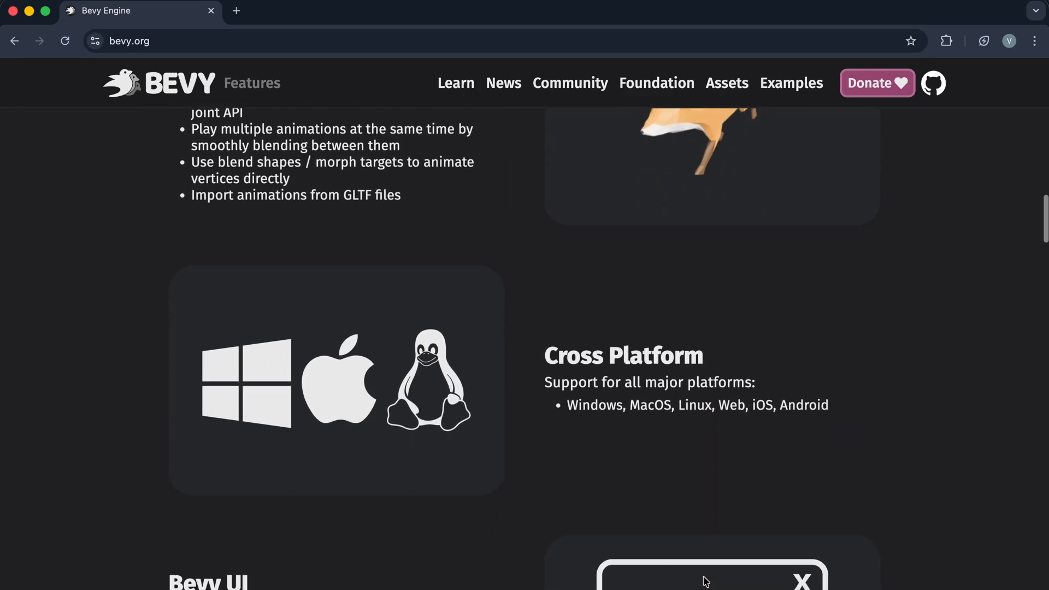
pyautogui.scroll(-3)
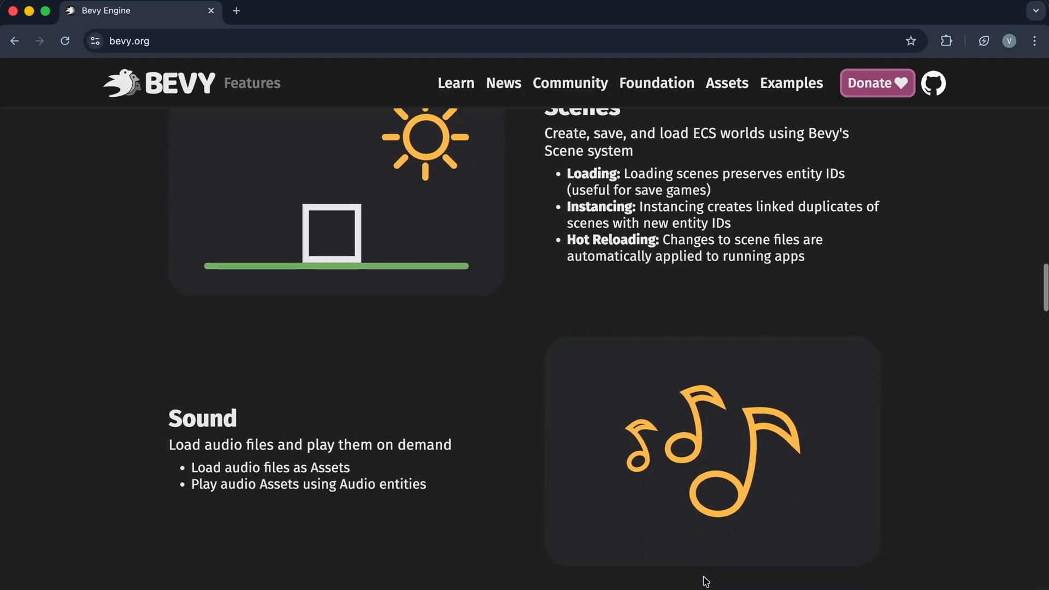
pyautogui.scroll(-3)
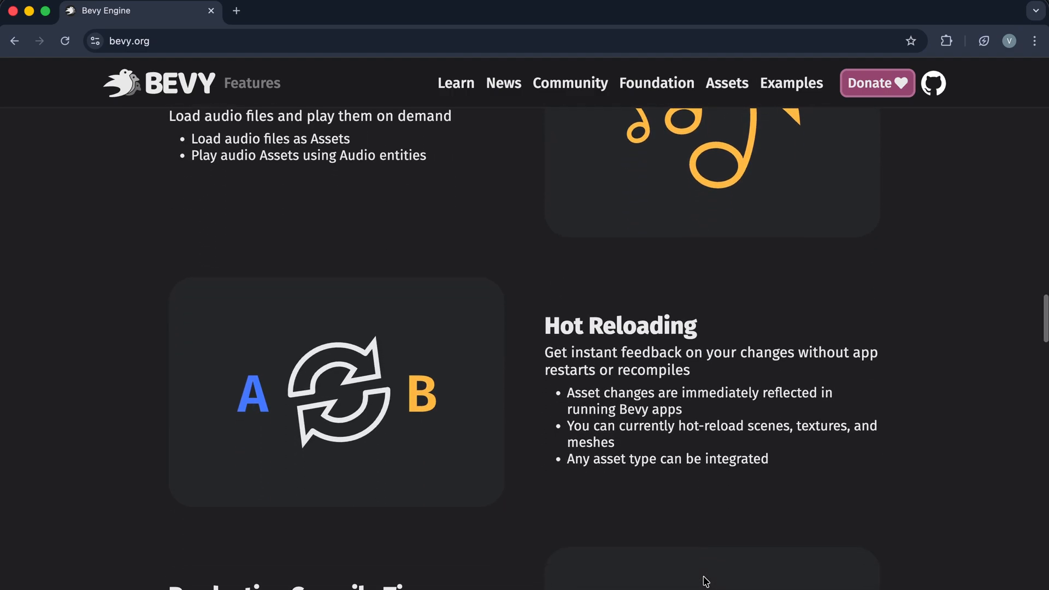
pyautogui.scroll(-3)
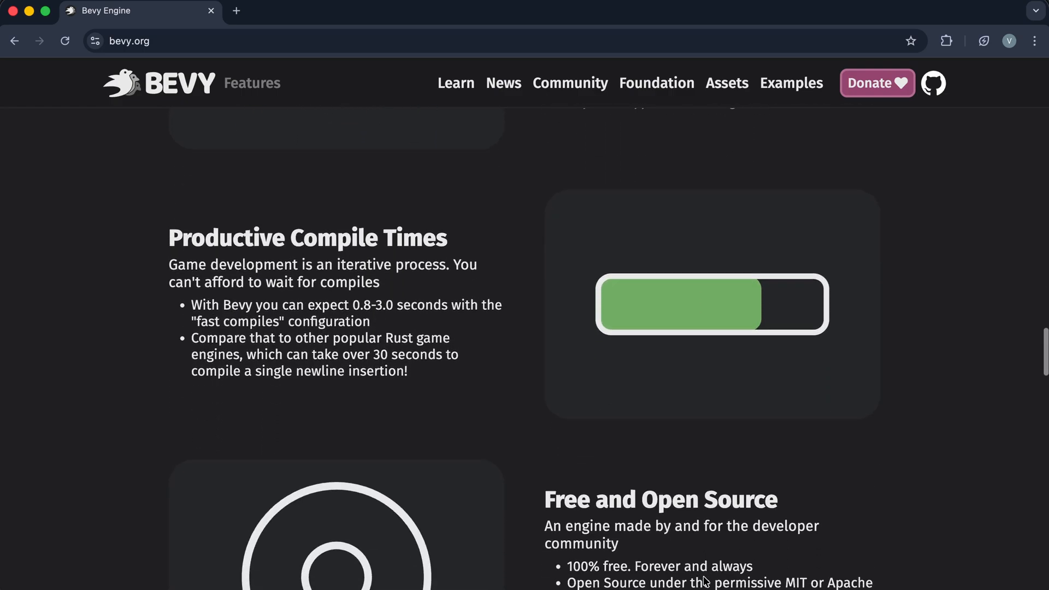
pyautogui.scroll(-3)
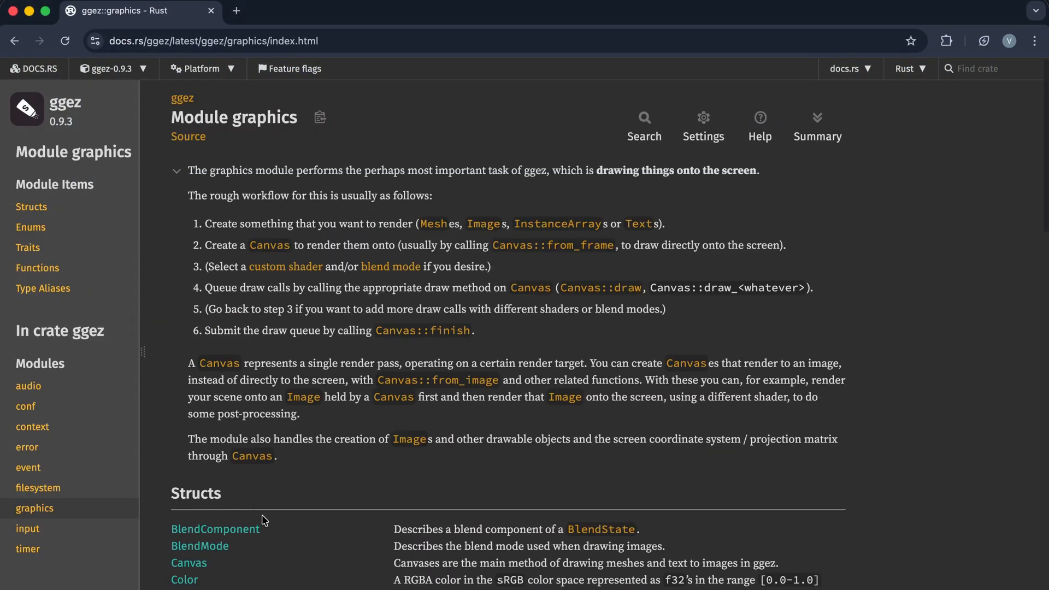
pyautogui.scroll(-3)
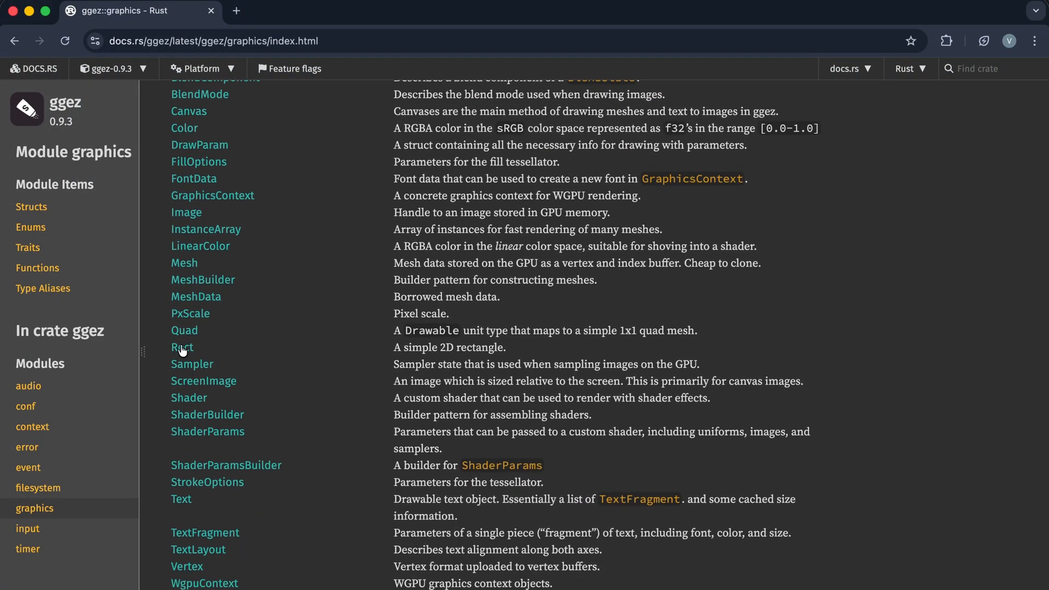
pyautogui.scroll(-3)
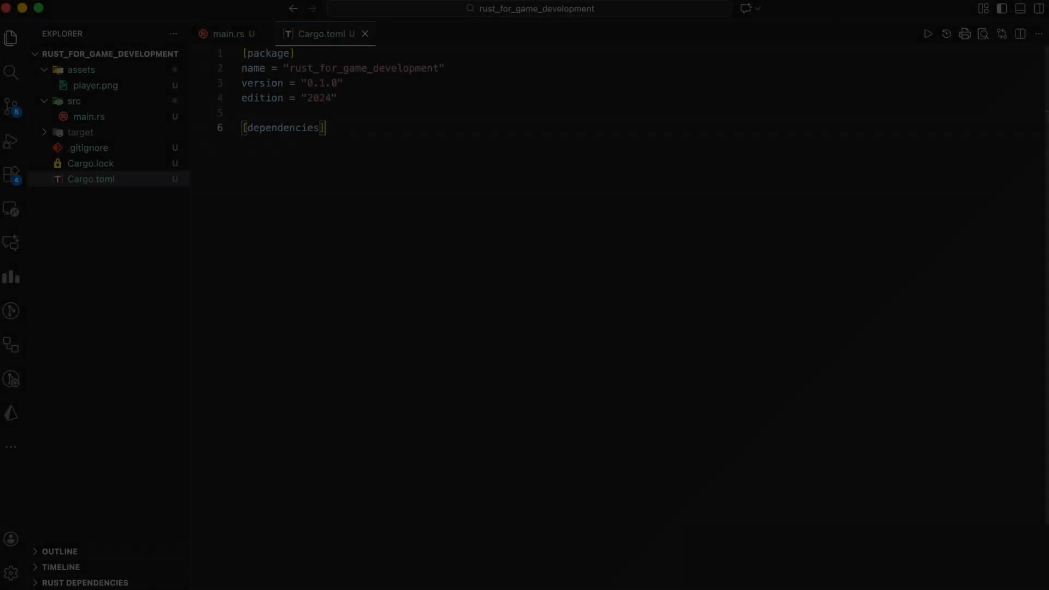
# Add ggez = "0.9.3" under [dependencies] in Cargo.toml.
pyautogui.write('ggez = "0.9.3"')
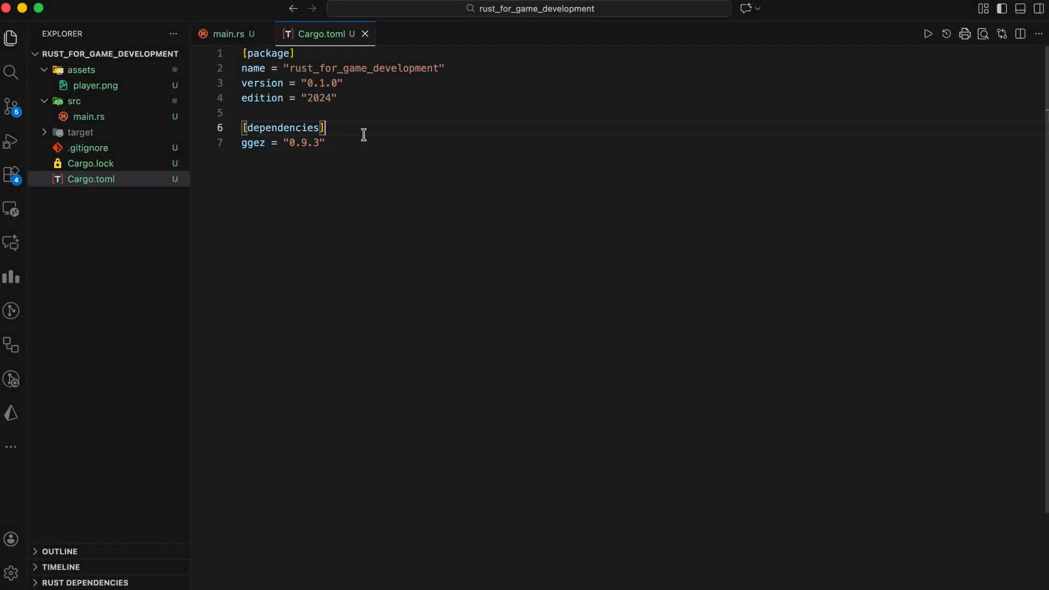
pyautogui.click(231, 34)
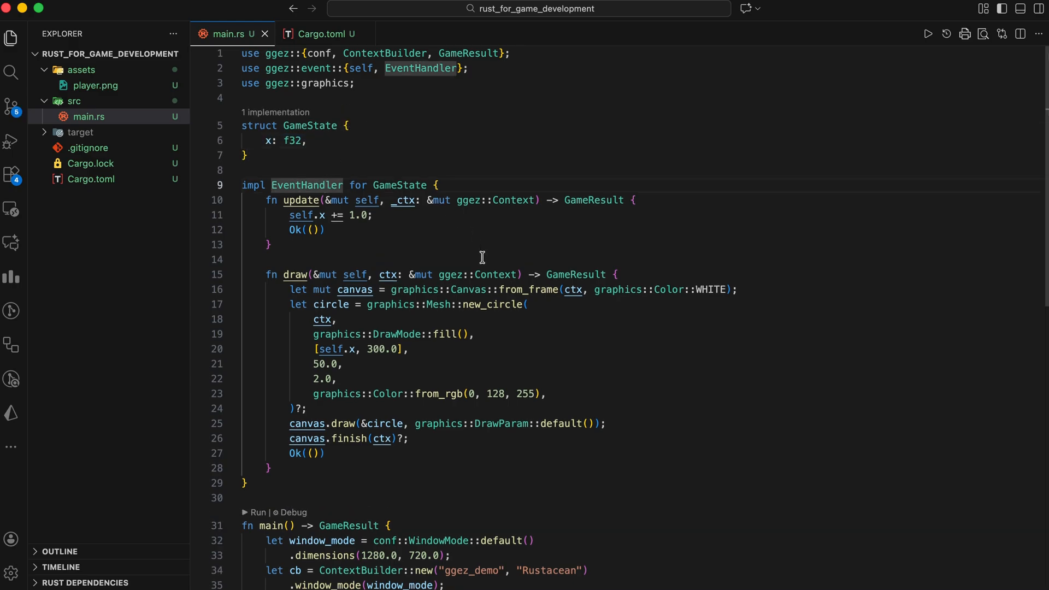
pyautogui.moveTo(301, 201)
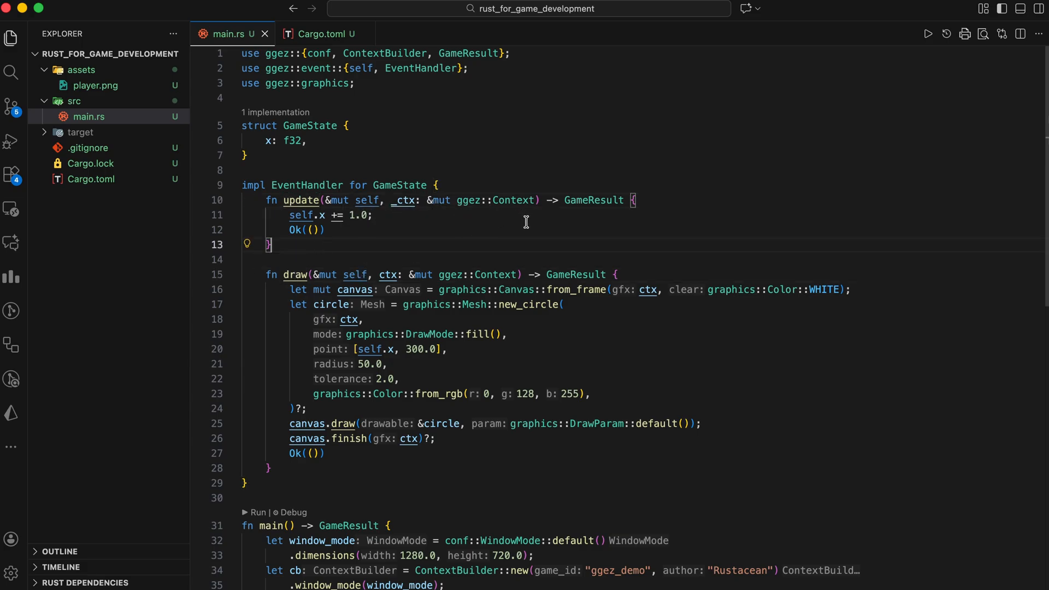
pyautogui.moveTo(344, 235)
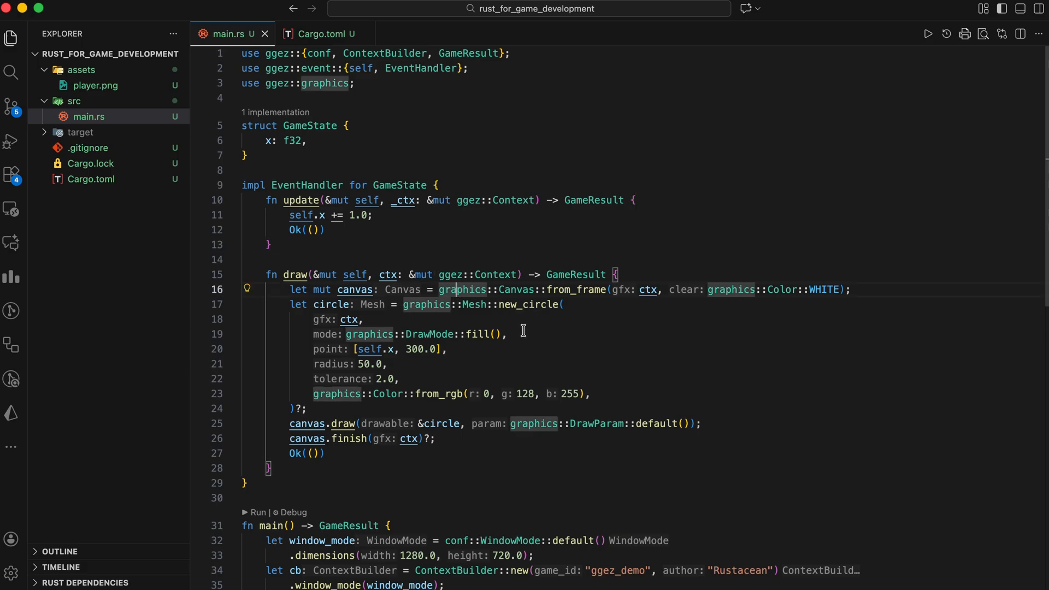
pyautogui.moveTo(521, 338)
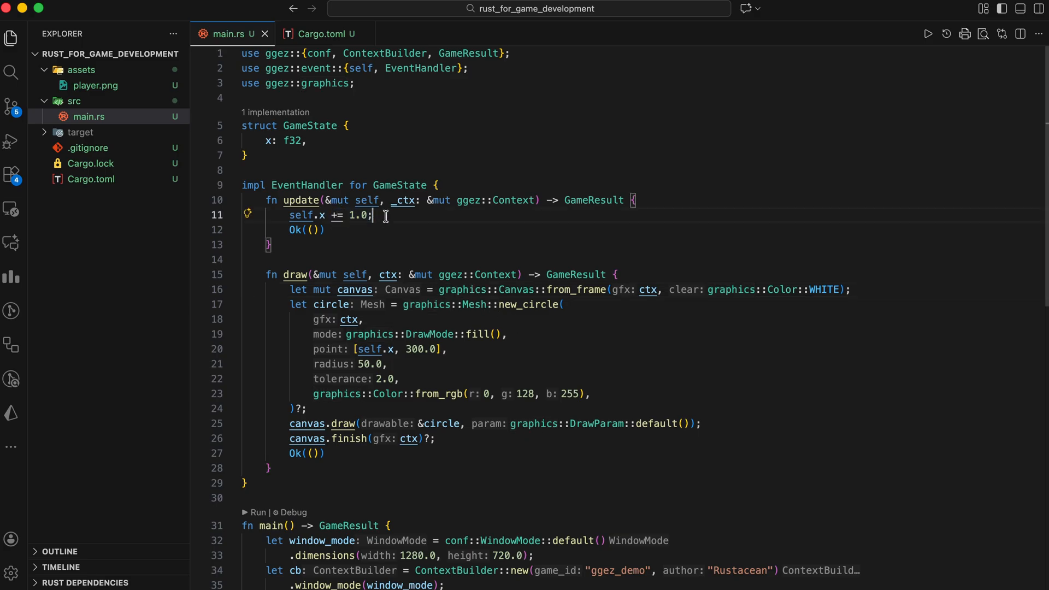
# Review main()'s GameState { x: 100.0 } and ctx passed to event::run, then start typing a cargo command.
pyautogui.scroll(-3)
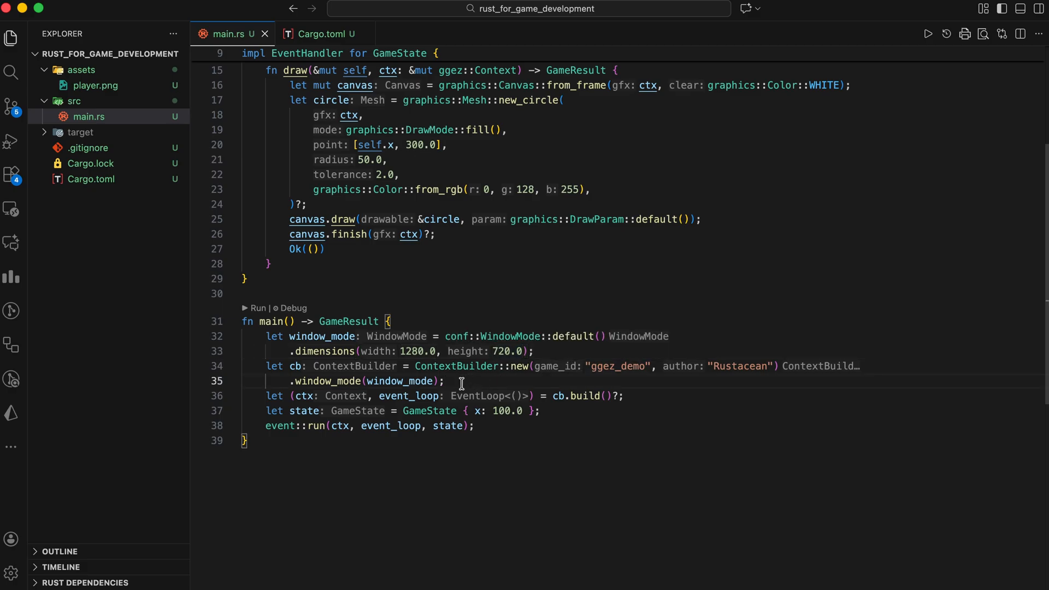
pyautogui.doubleClick(430, 411)
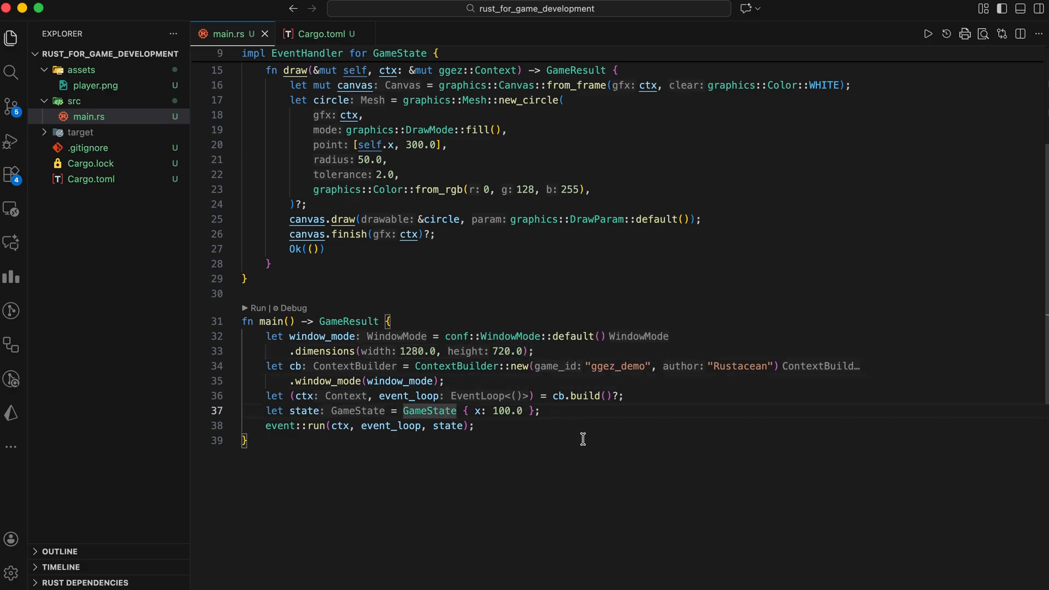
pyautogui.doubleClick(280, 425)
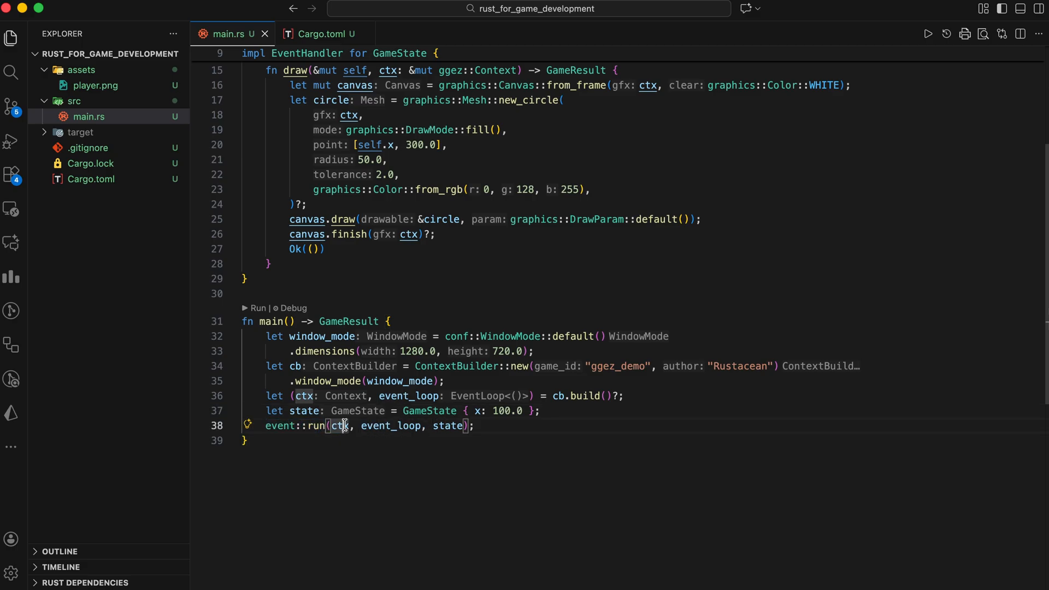
pyautogui.write('car')
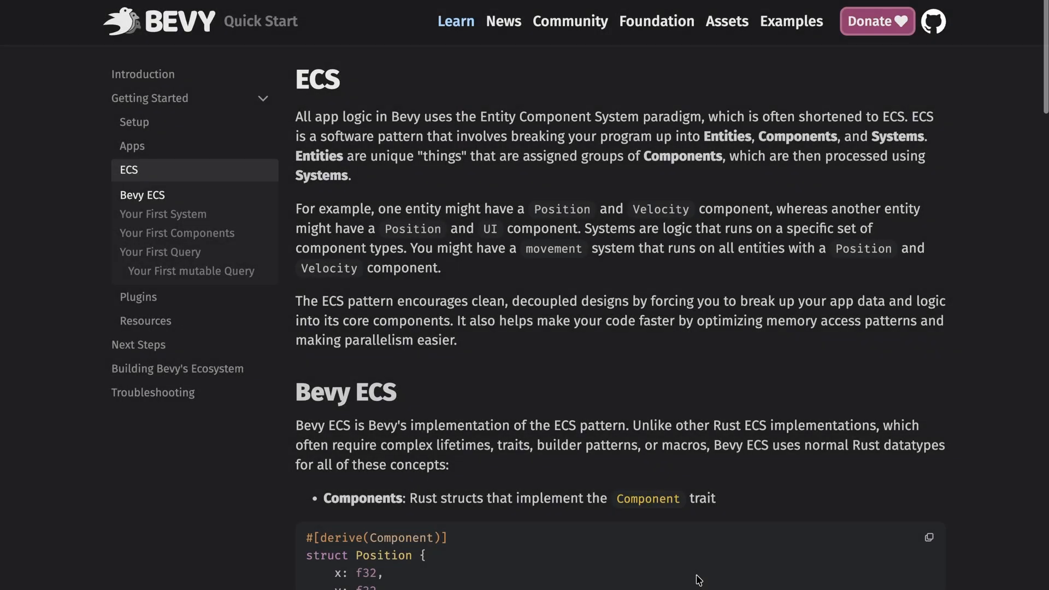
# Scroll through the Bevy ECS explanation in the Quick Start guide.
pyautogui.scroll(-3)
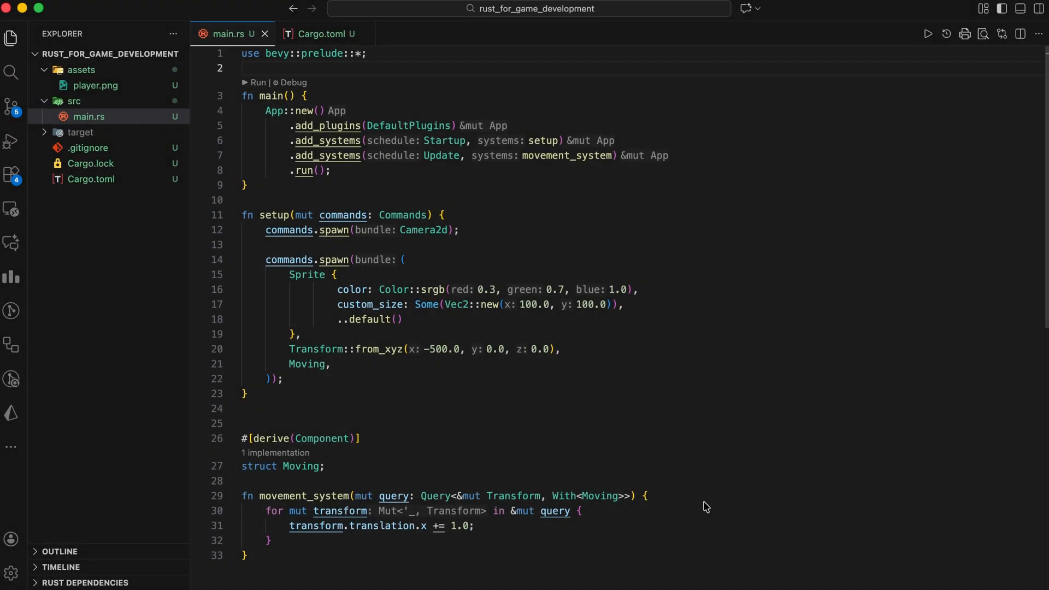
pyautogui.moveTo(467, 276)
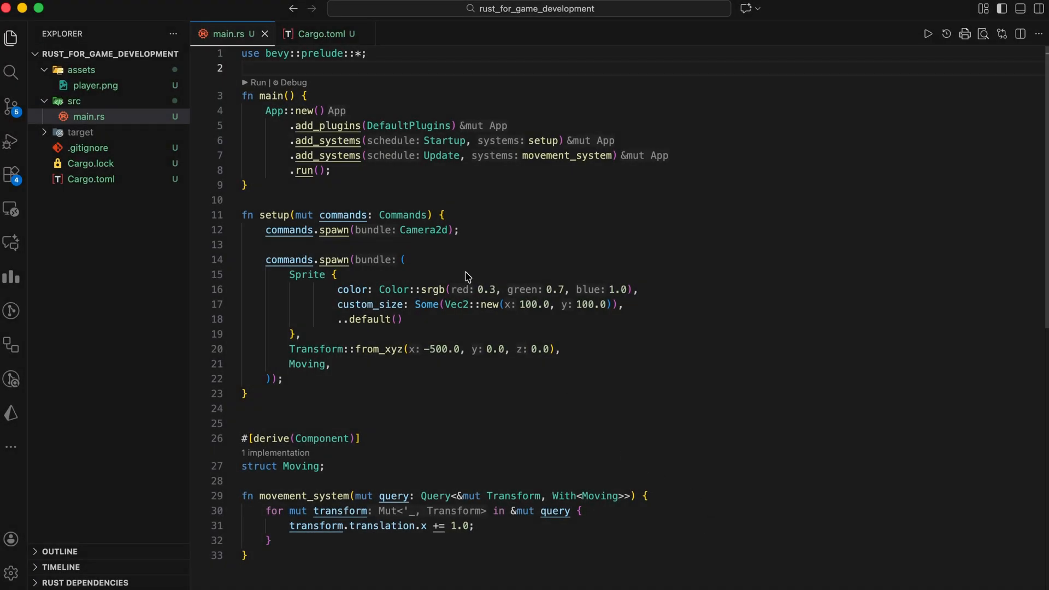
pyautogui.moveTo(374, 474)
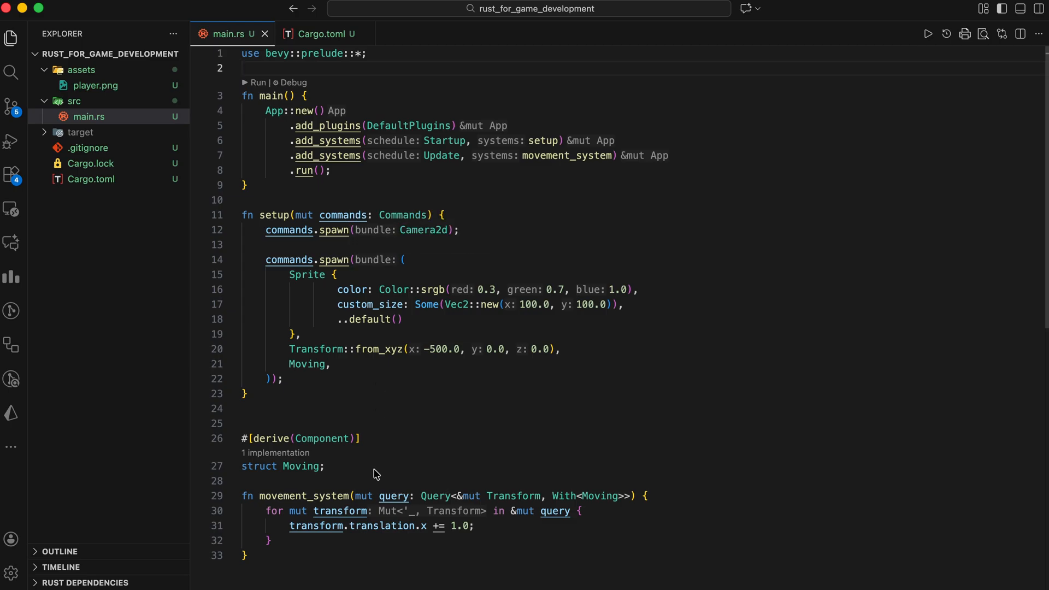
# View the bevy 0.17.3 dependency in Cargo.toml, then return to main.rs.
pyautogui.click(321, 34)
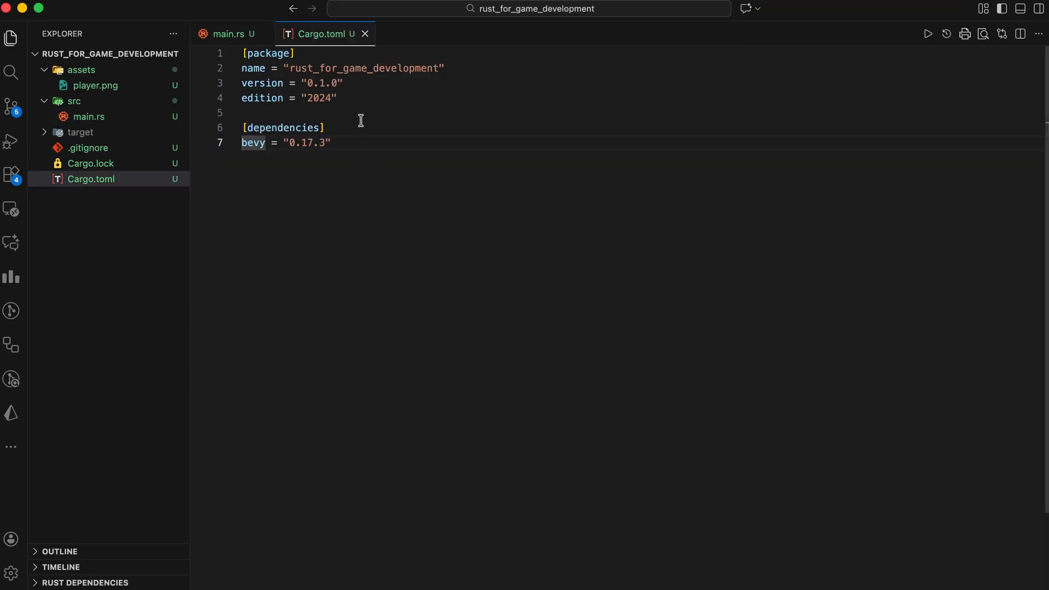
pyautogui.click(228, 34)
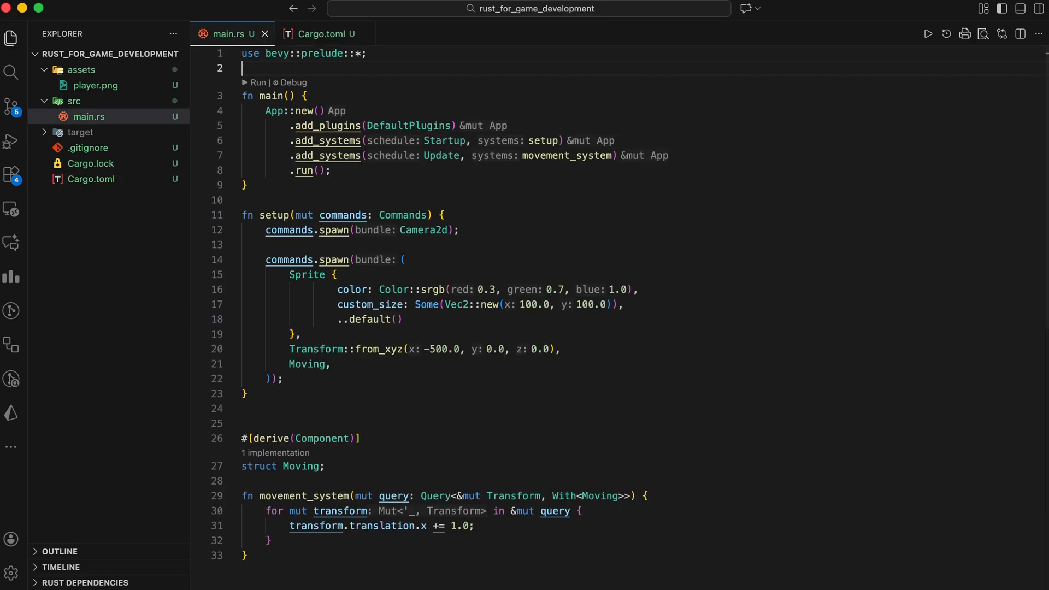
pyautogui.moveTo(499, 246)
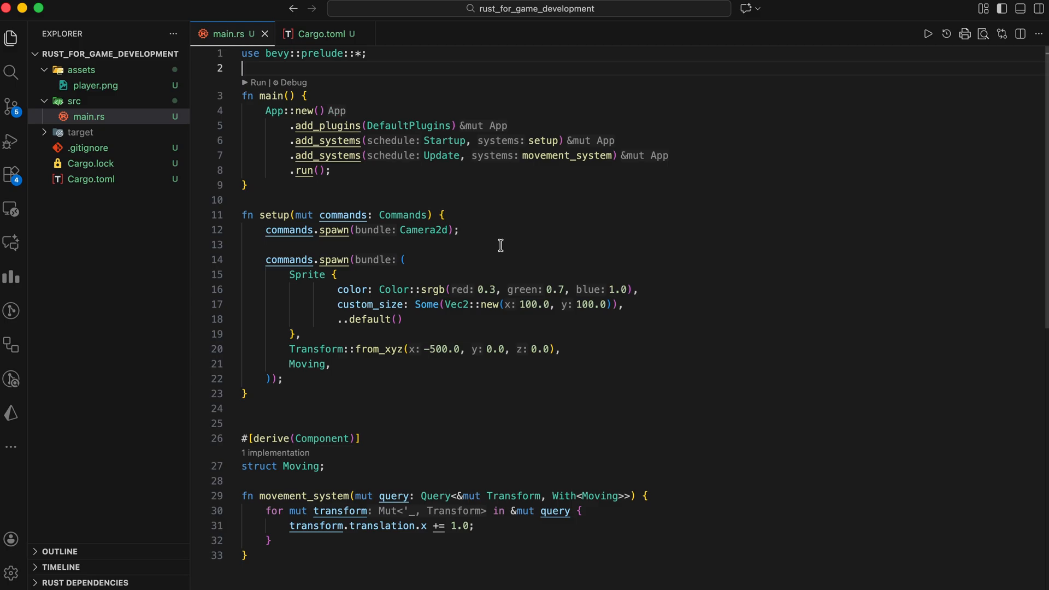
pyautogui.moveTo(353, 79)
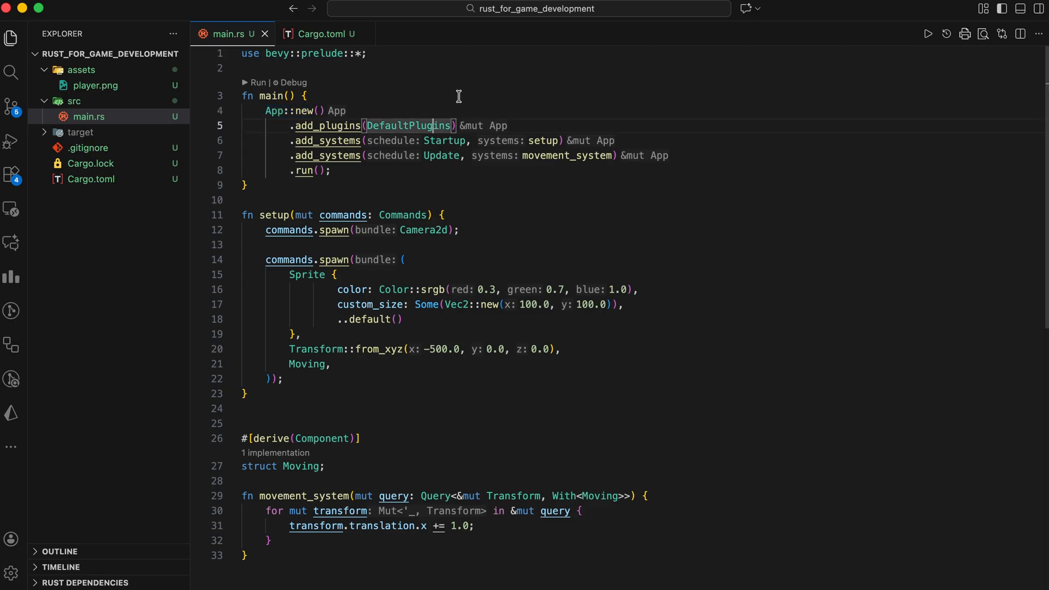
pyautogui.moveTo(335, 138)
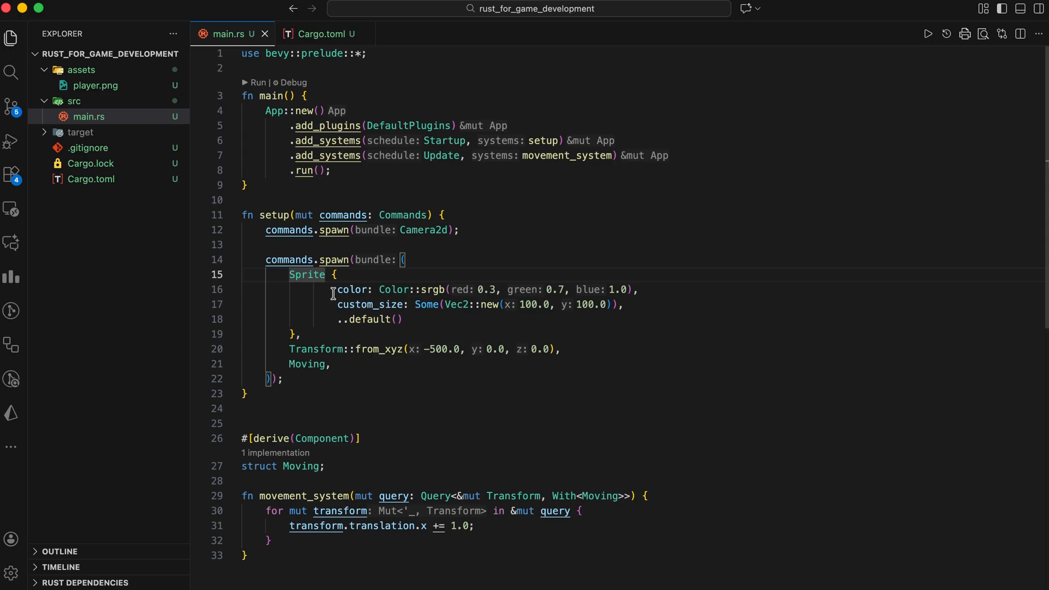
# Highlight the setup code and the Moving marker component before running the app.
pyautogui.moveTo(333, 290); pyautogui.dragTo(402, 319)
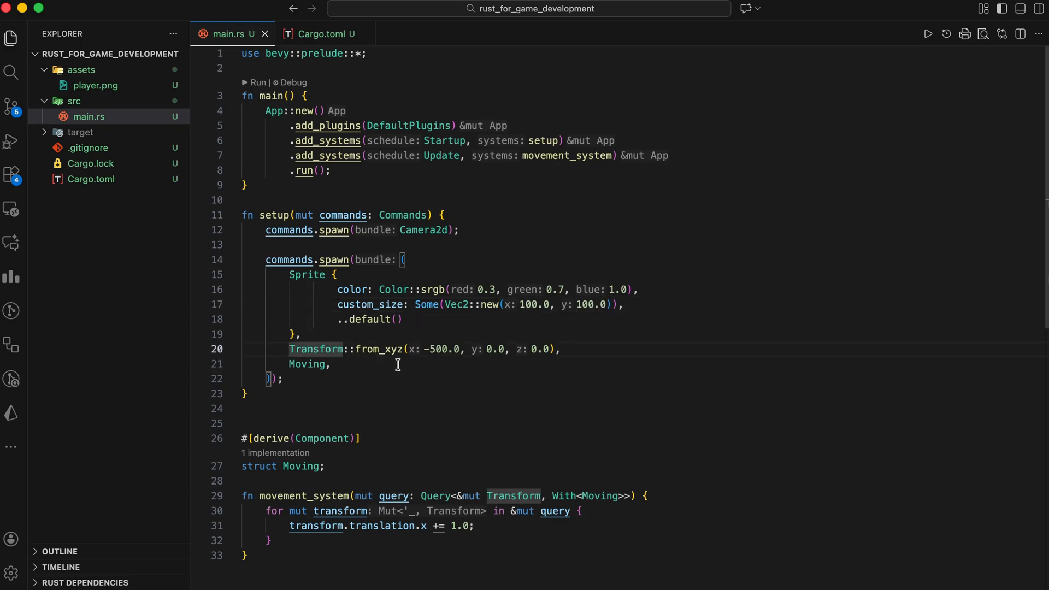
pyautogui.doubleClick(443, 348)
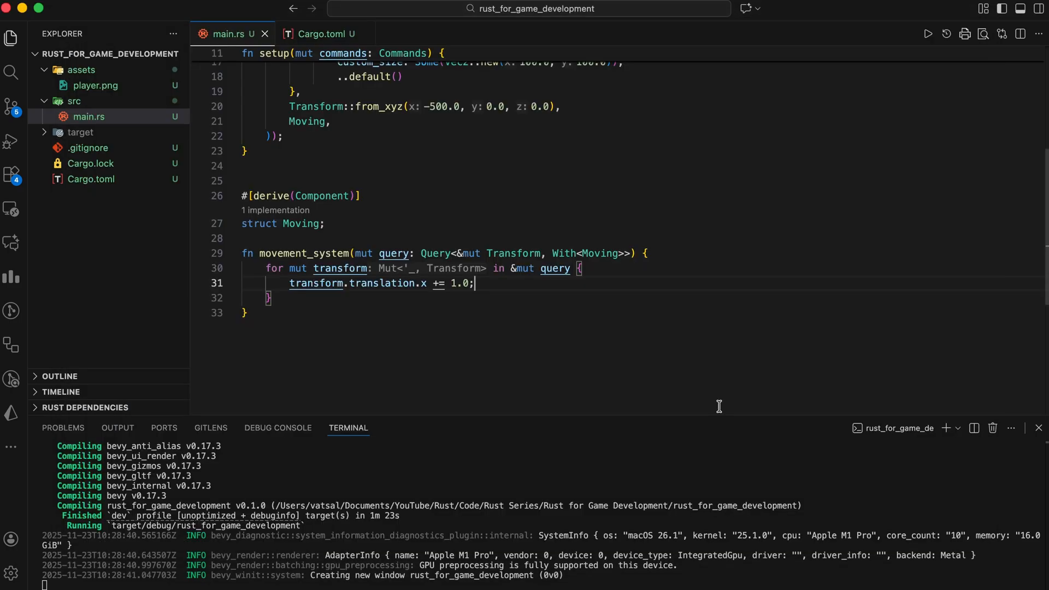
pyautogui.click(1040, 427)
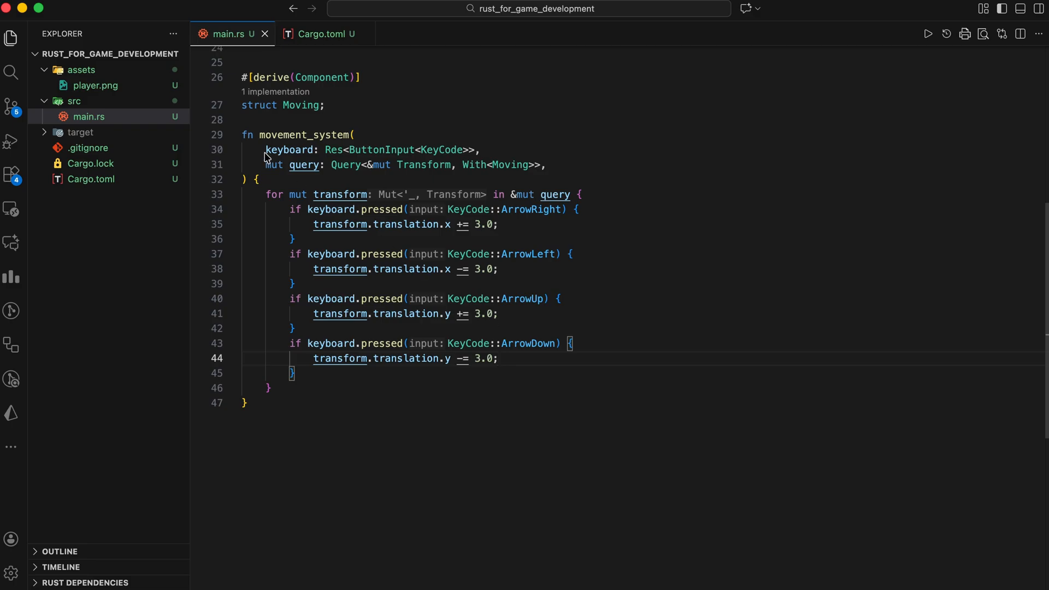
# Place the cursor in main.rs to extend movement_system with arrow-key handling.
pyautogui.click(95, 86)
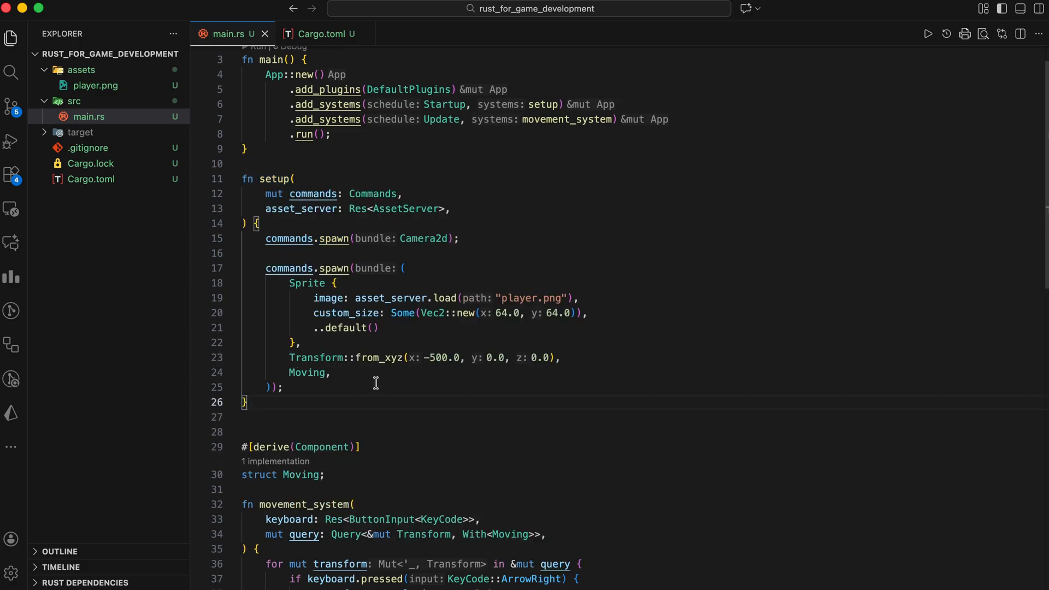
pyautogui.tripleClick(442, 297)
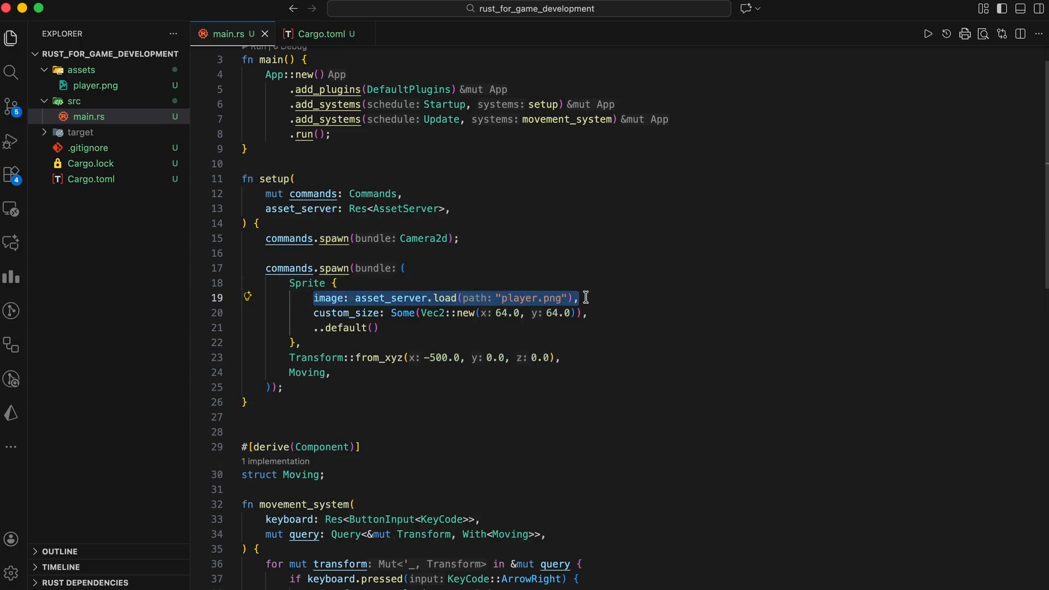